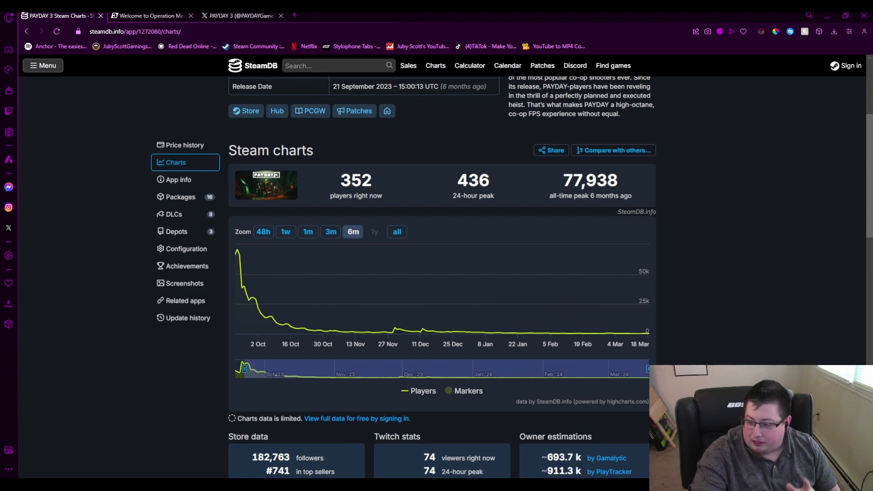
mouse_move(570, 333)
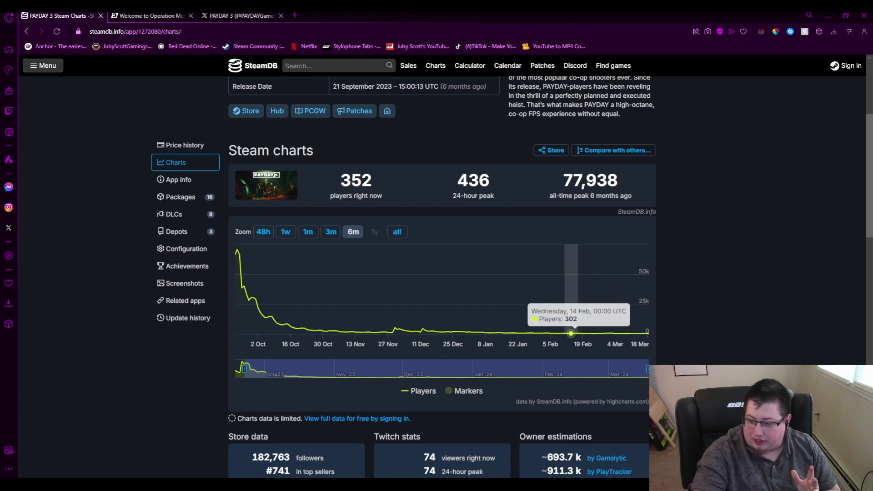
mouse_move(591, 333)
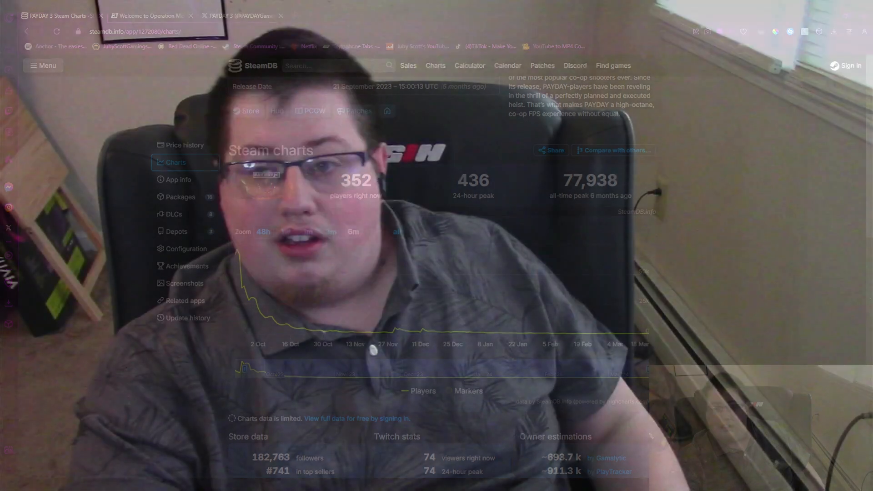
- Switch from the SteamDB charts to the 'Welcome to Operation Medic Bag' article tab
click(149, 16)
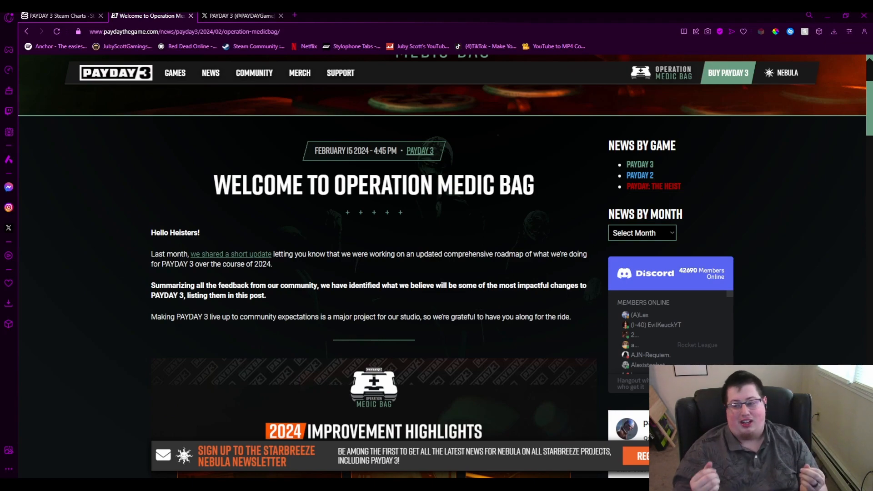
scroll(down, 3)
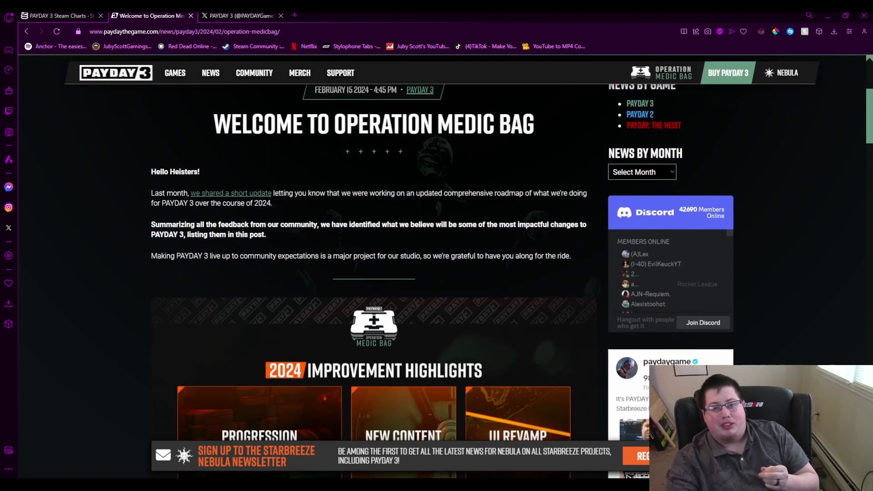
scroll(down, 3)
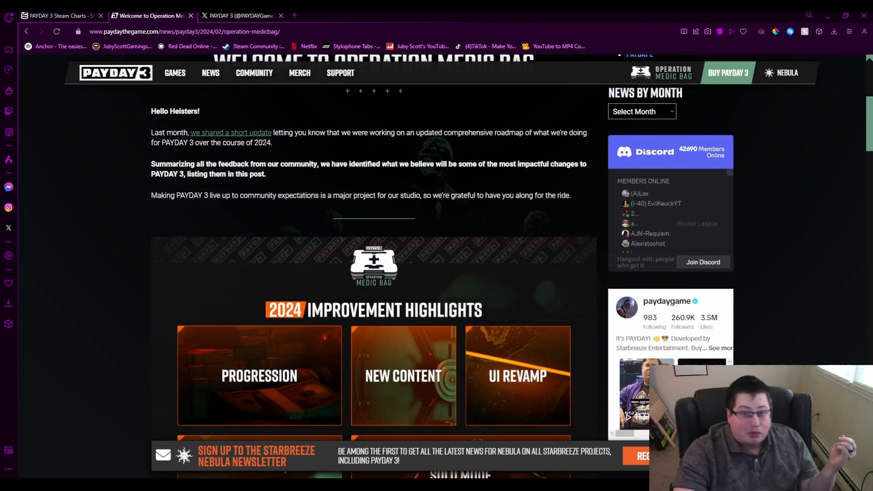
scroll(down, 3)
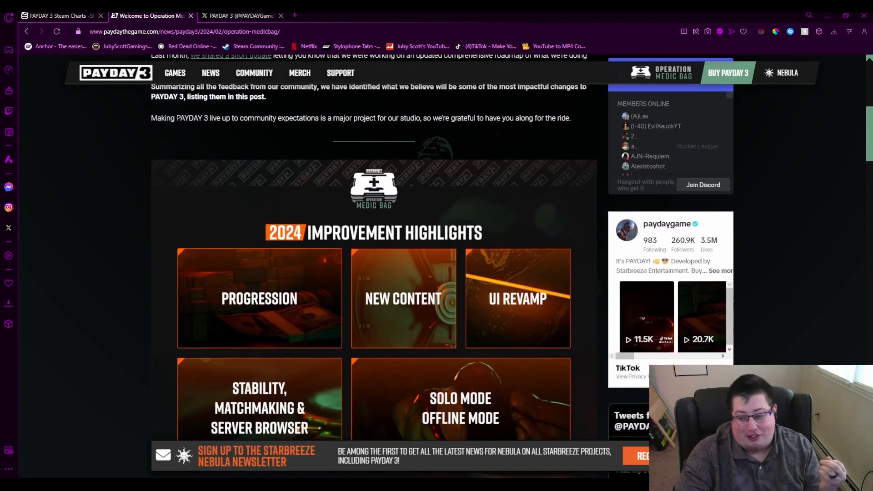
scroll(down, 3)
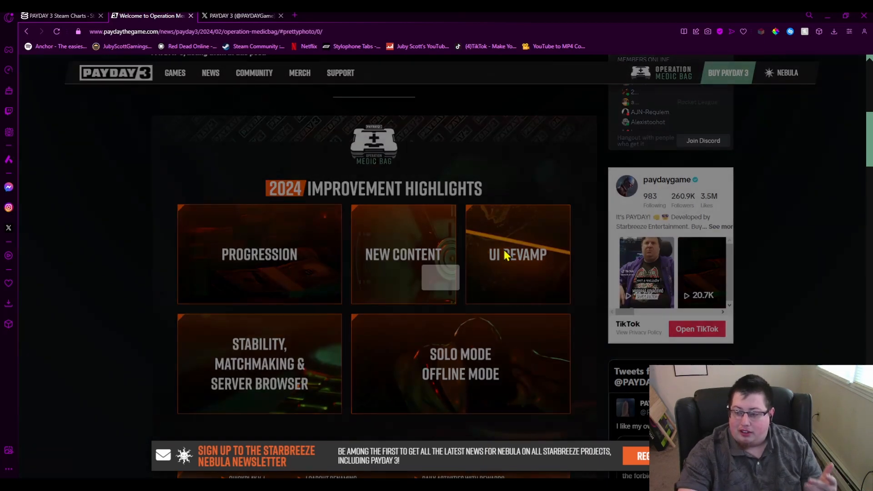
click(504, 254)
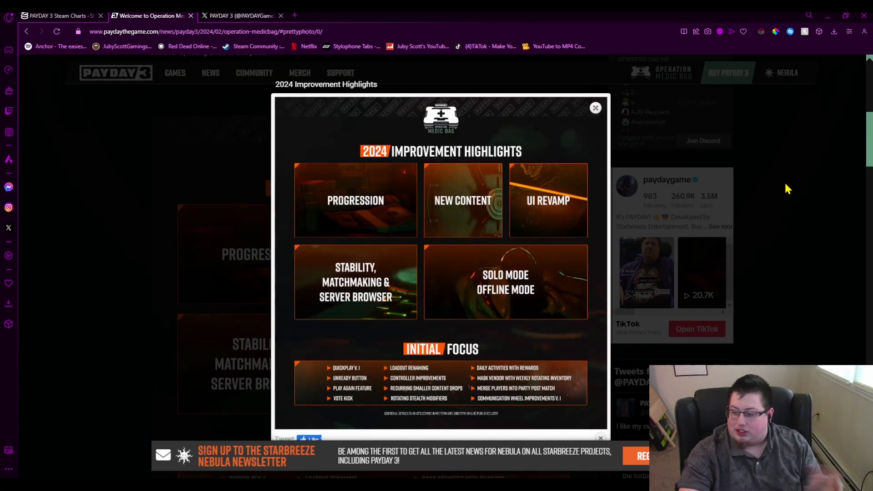
click(594, 107)
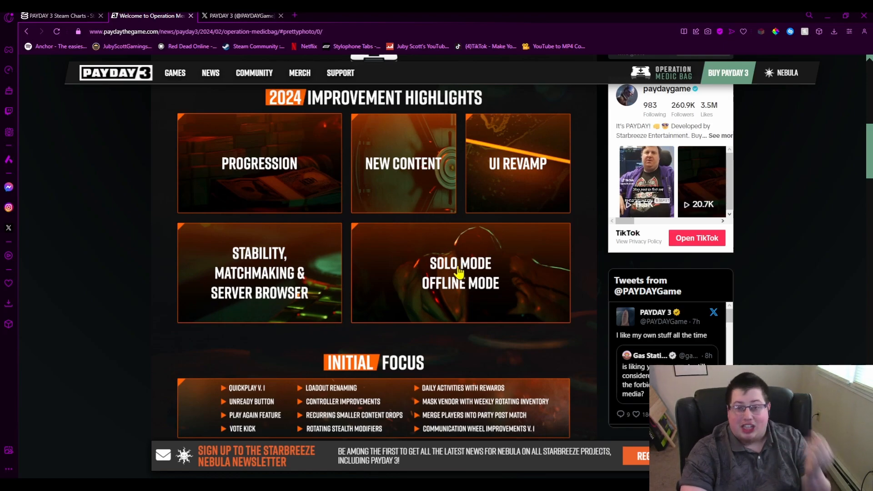
scroll(down, 3)
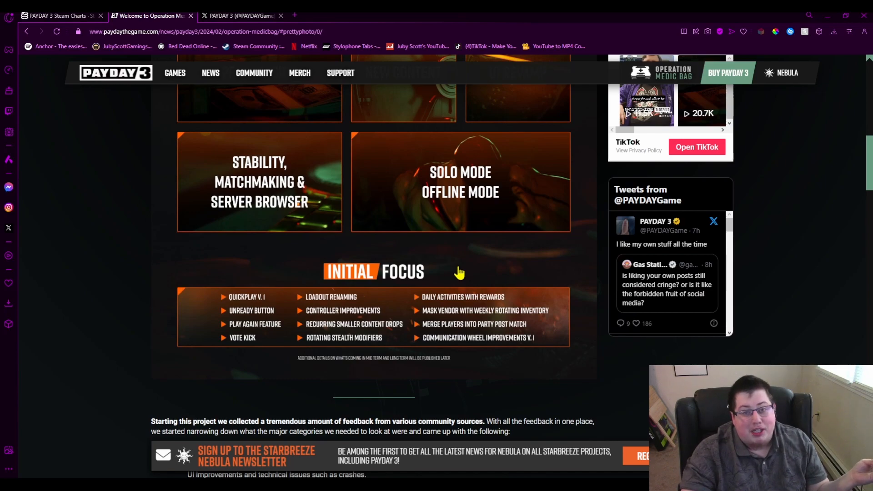
scroll(down, 3)
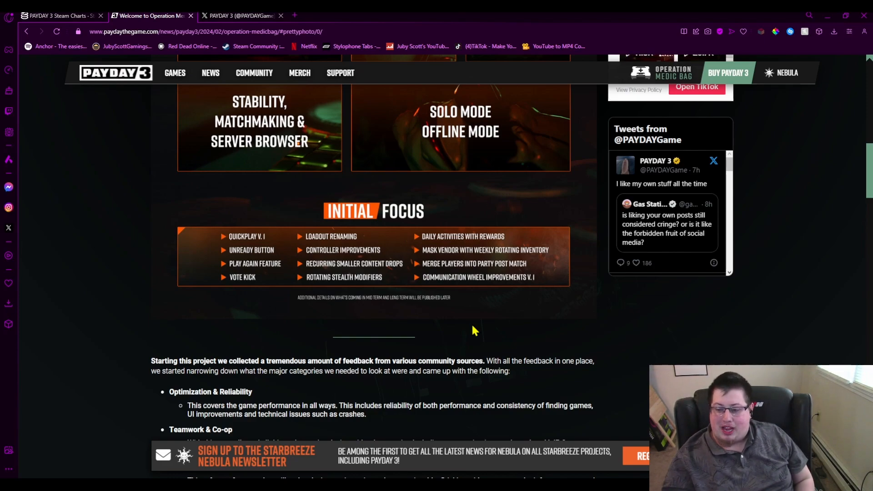
mouse_move(485, 319)
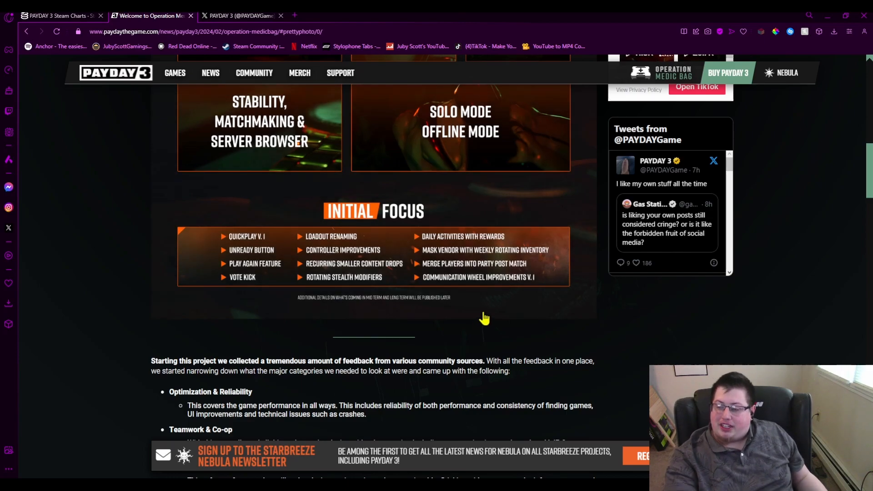
scroll(down, 3)
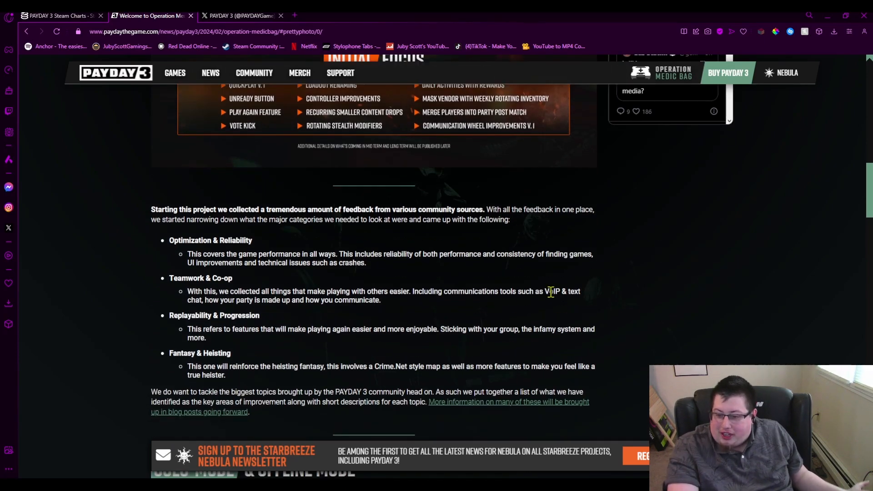
scroll(down, 3)
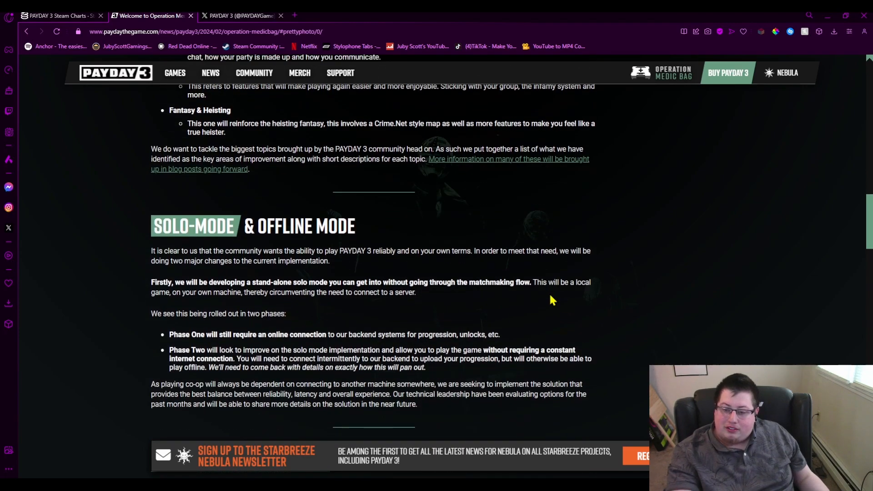
scroll(down, 3)
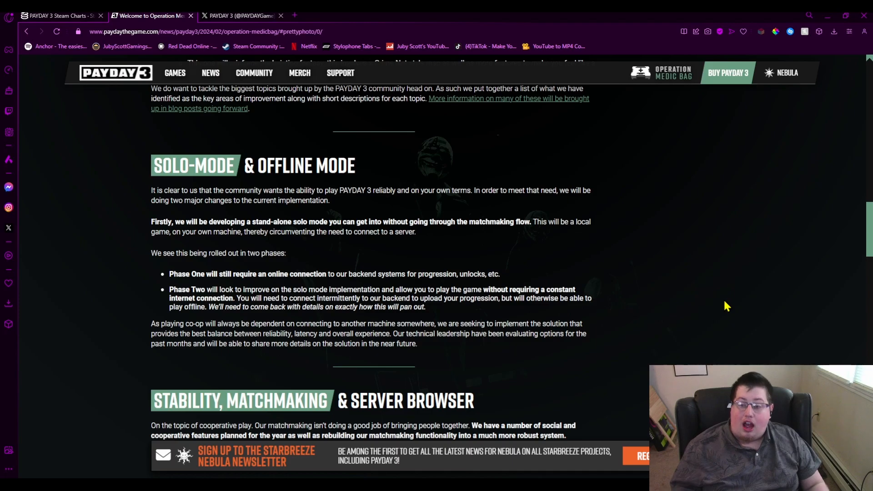
mouse_move(181, 158)
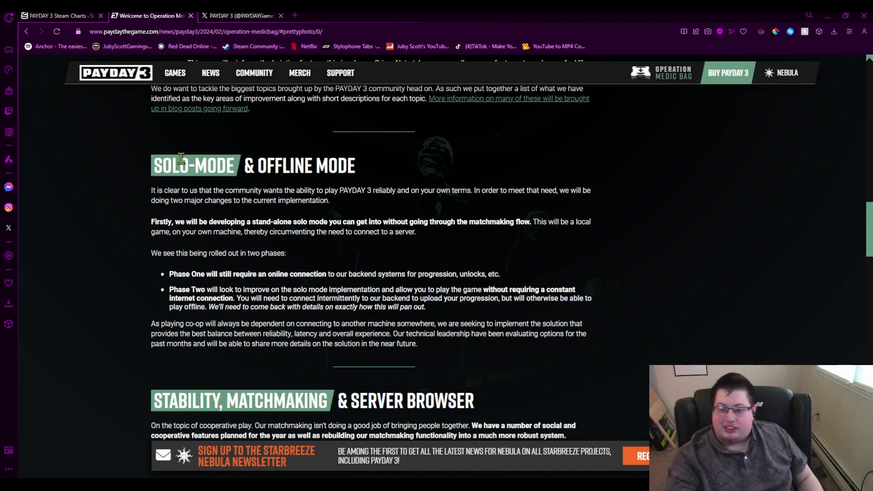
mouse_move(520, 293)
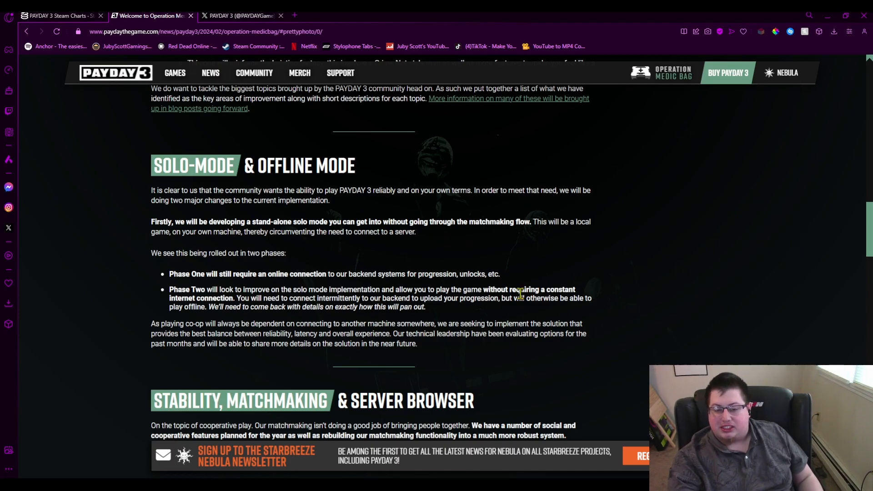
scroll(down, 3)
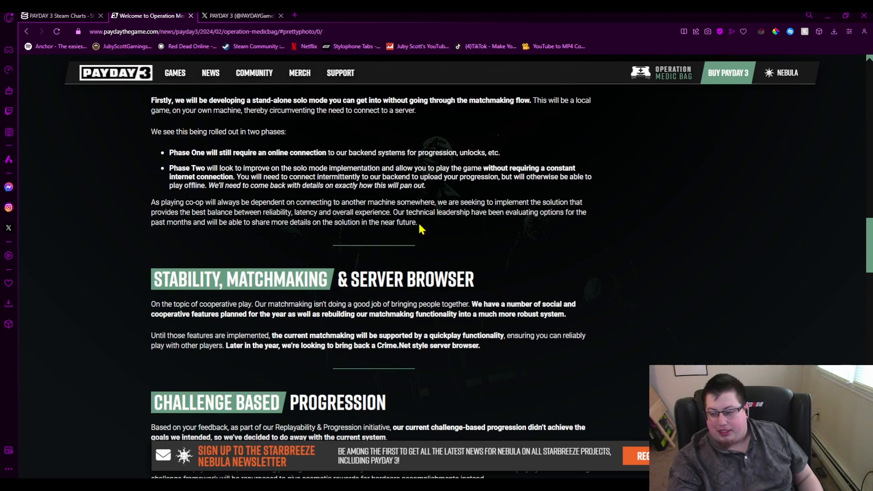
drag(151, 131, 415, 222)
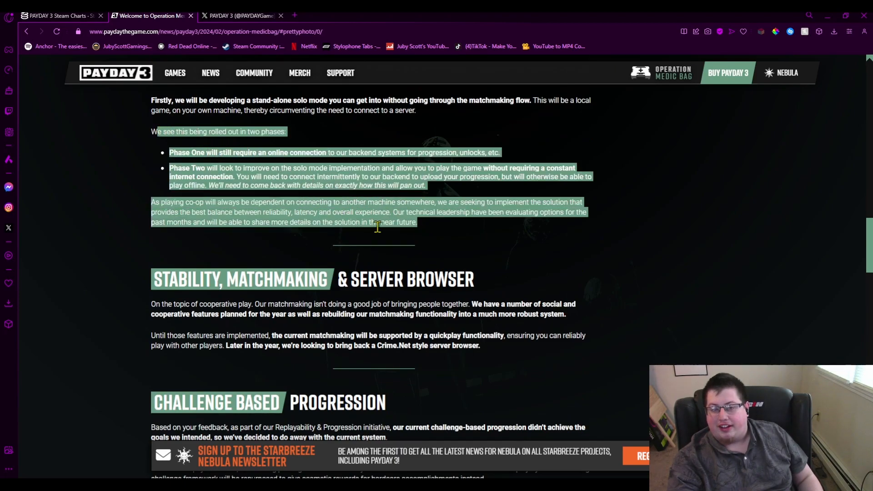
scroll(down, 3)
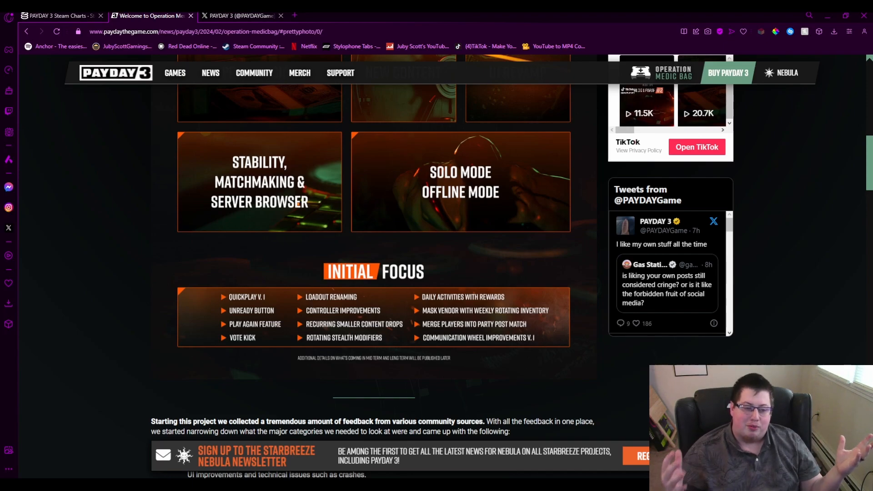
- Scroll the article down to its UI Revamp, New Content and DLC Pricing sections
scroll(down, 3)
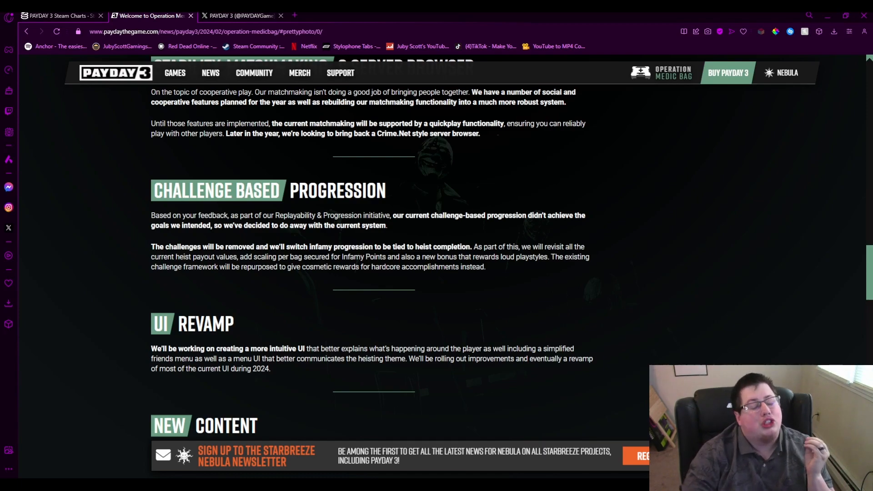
scroll(down, 3)
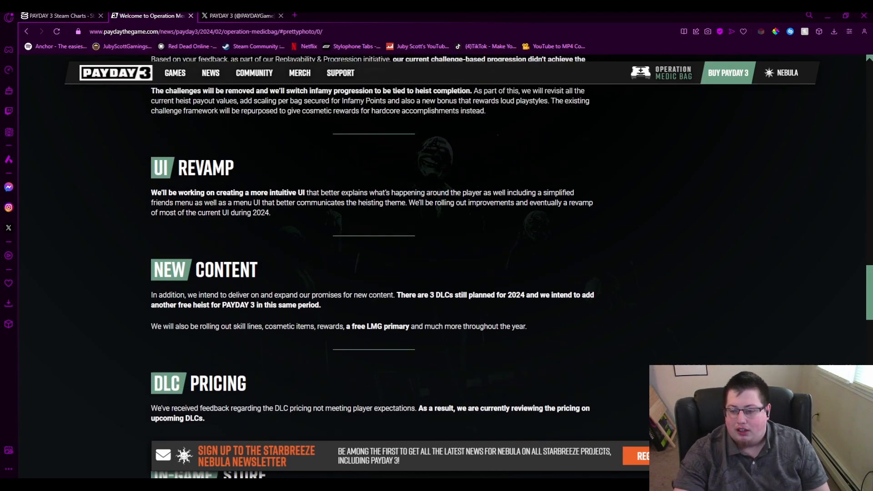
- Scroll further to the In-Game Store and Unreal Engine 5 sections below DLC Pricing
scroll(down, 3)
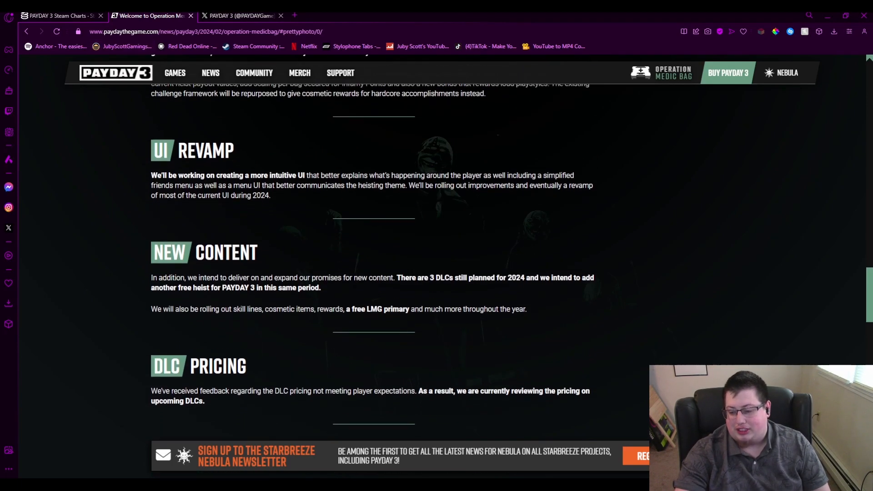
scroll(down, 3)
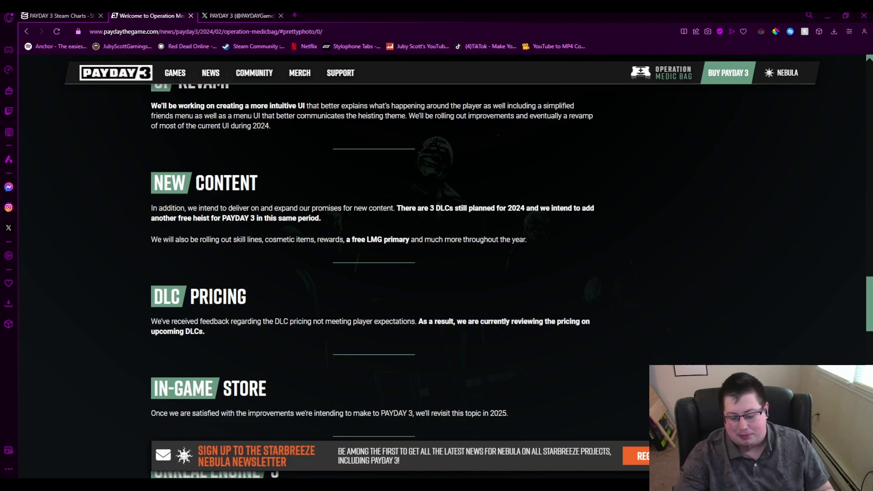
scroll(down, 3)
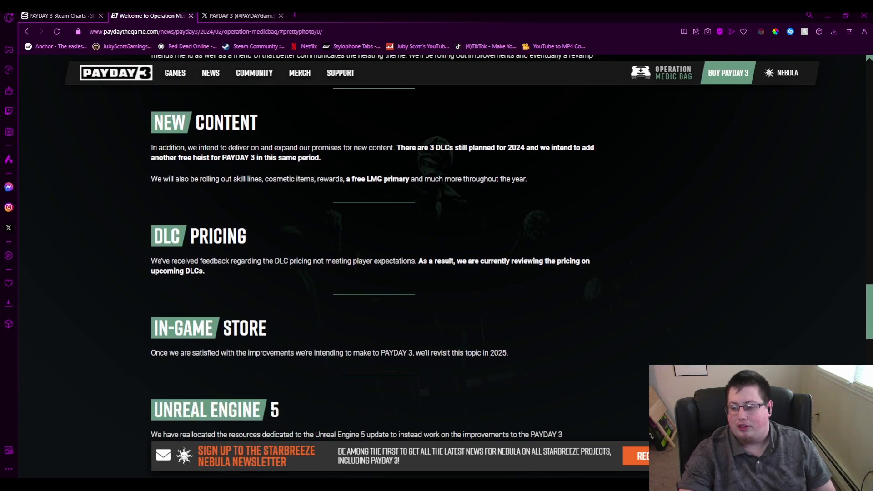
scroll(down, 3)
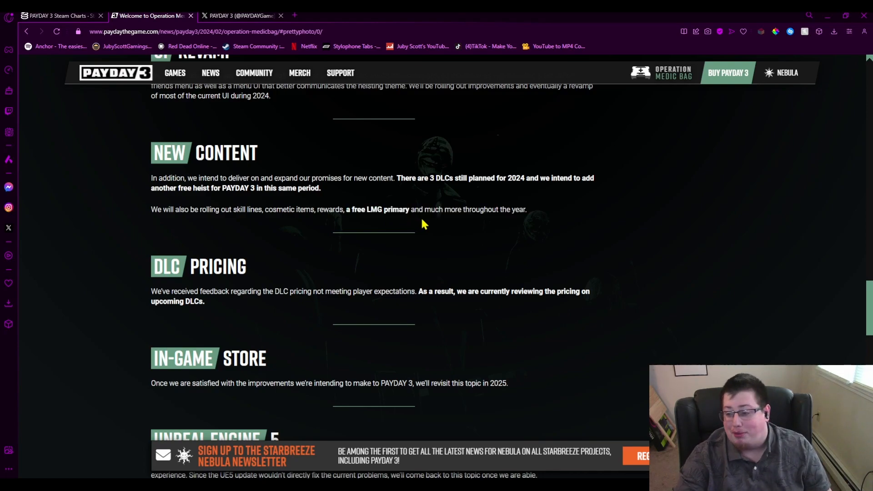
scroll(down, 3)
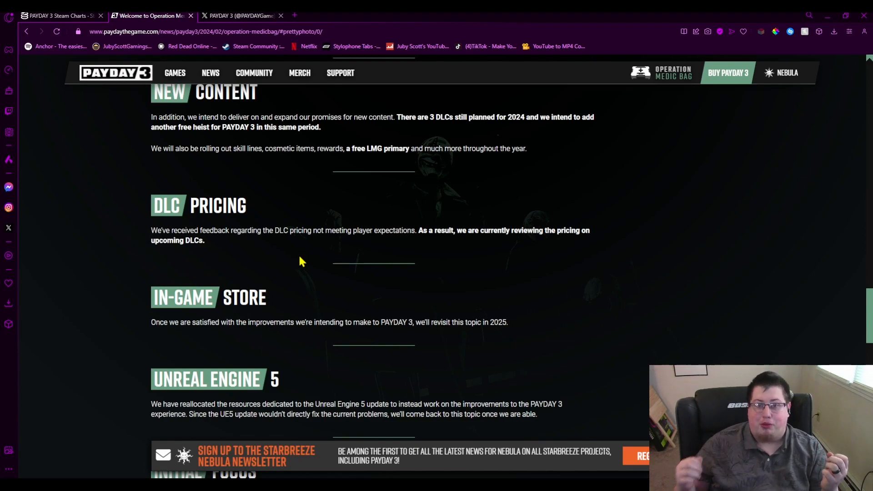
- Scroll past Unreal Engine 5 to the Initial Focus section and the start of its bullet list
scroll(down, 3)
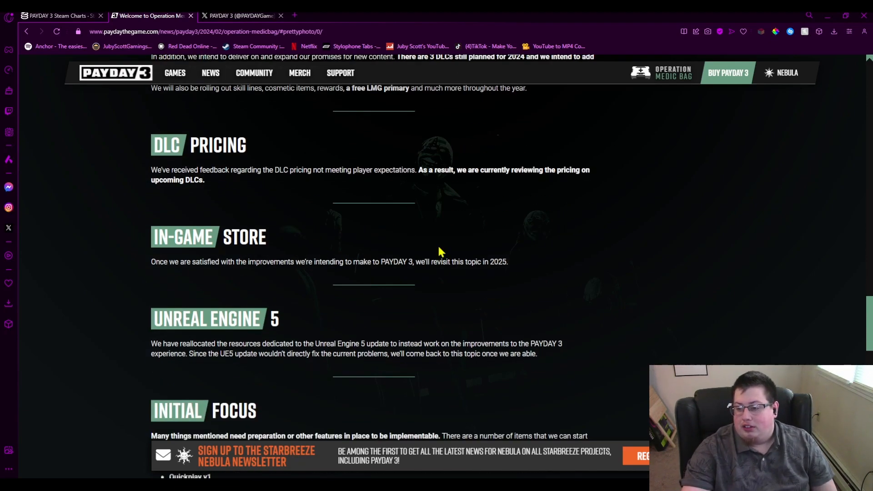
scroll(down, 3)
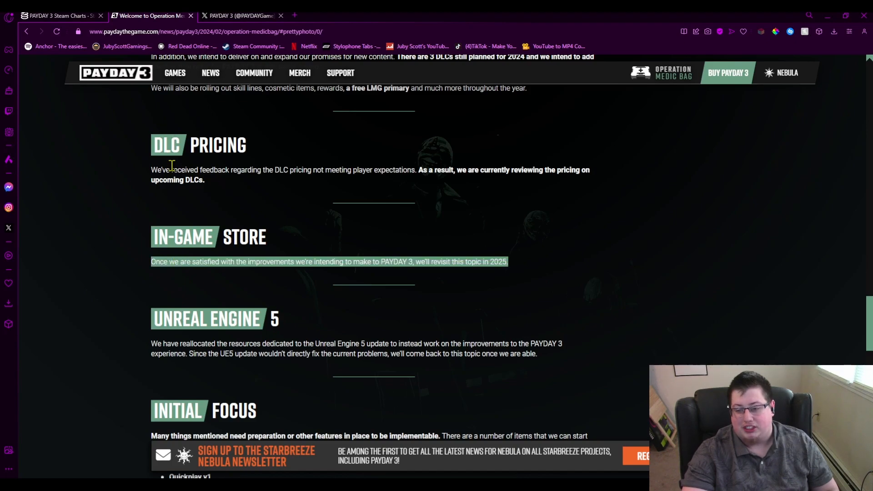
scroll(down, 3)
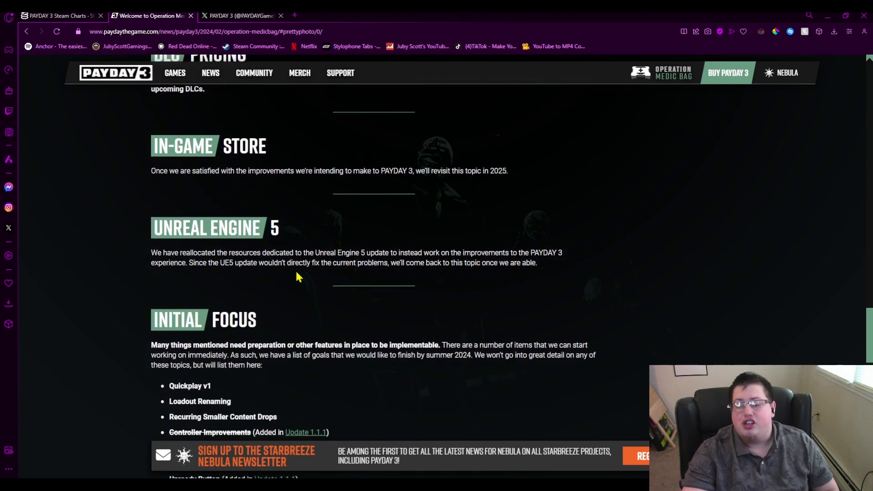
scroll(down, 3)
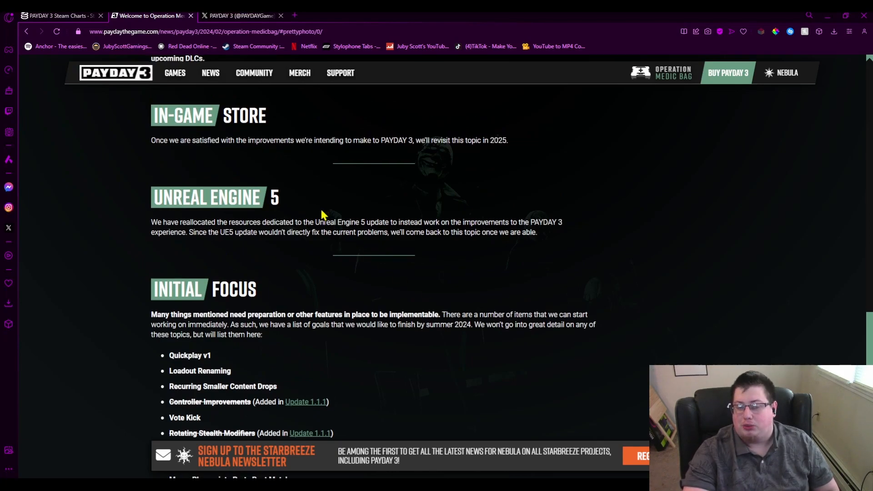
mouse_move(383, 200)
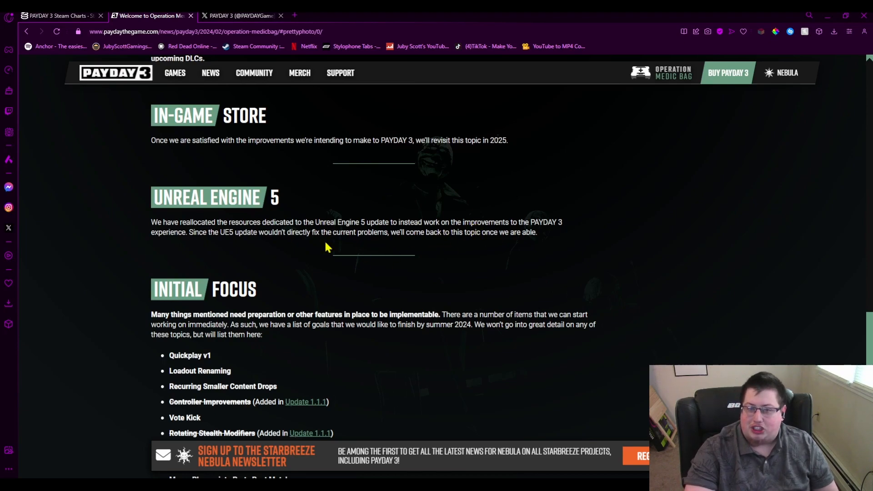
scroll(up, 3)
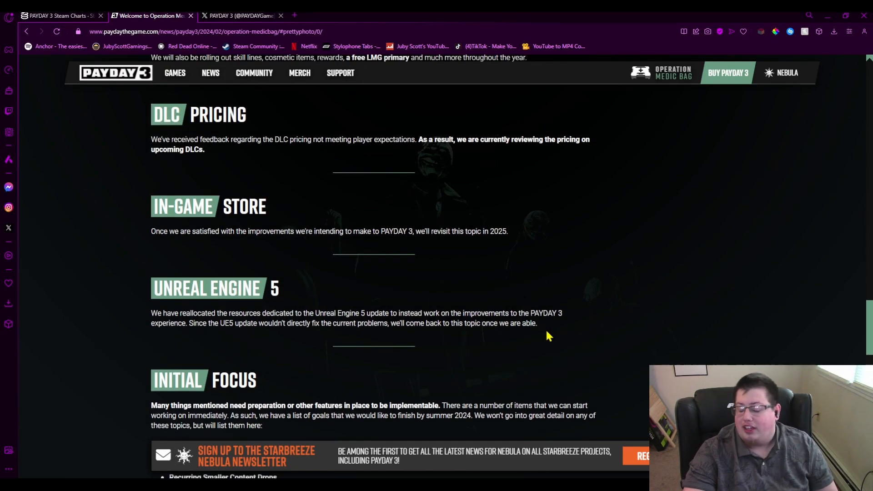
scroll(down, 3)
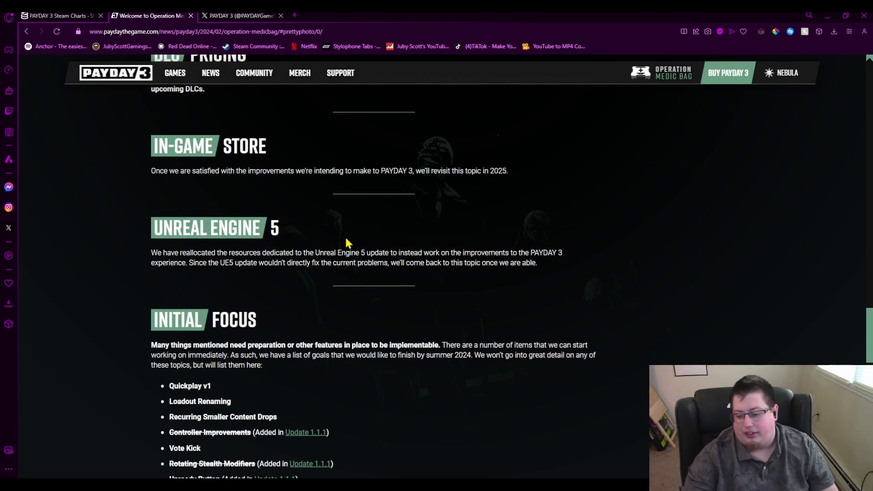
- Scroll to show the whole Initial Focus list with its struck-through added items
scroll(down, 3)
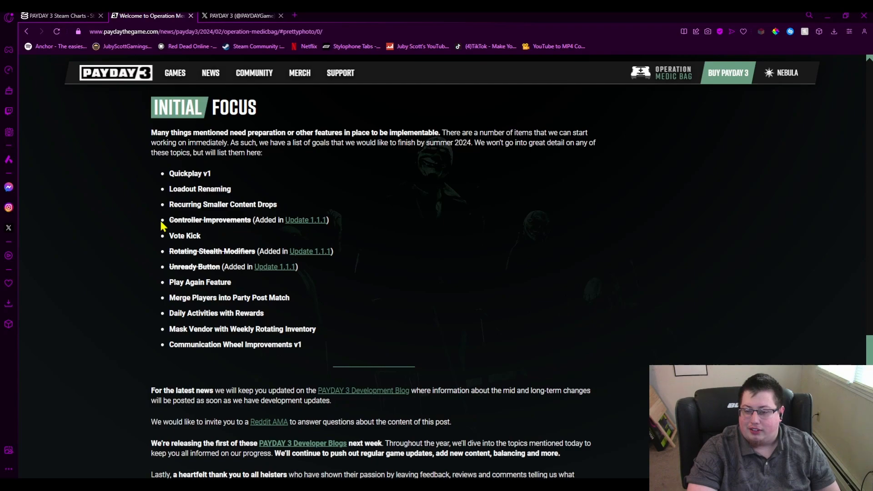
mouse_move(182, 247)
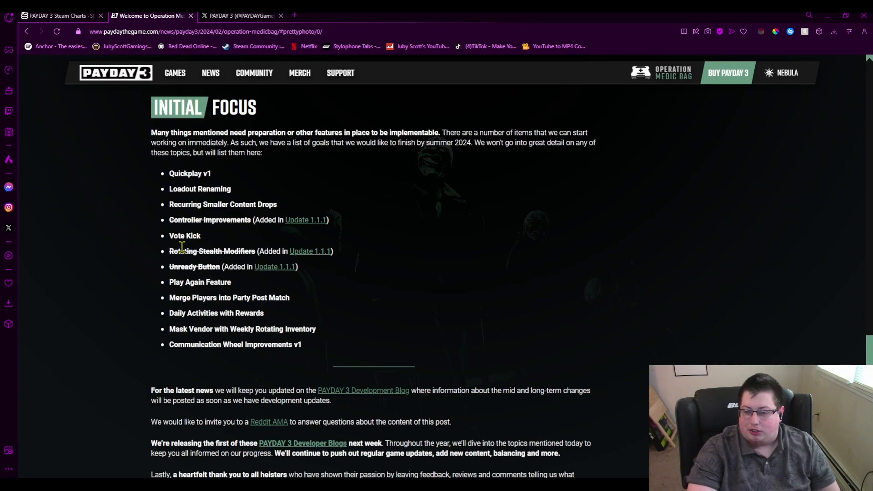
mouse_move(209, 266)
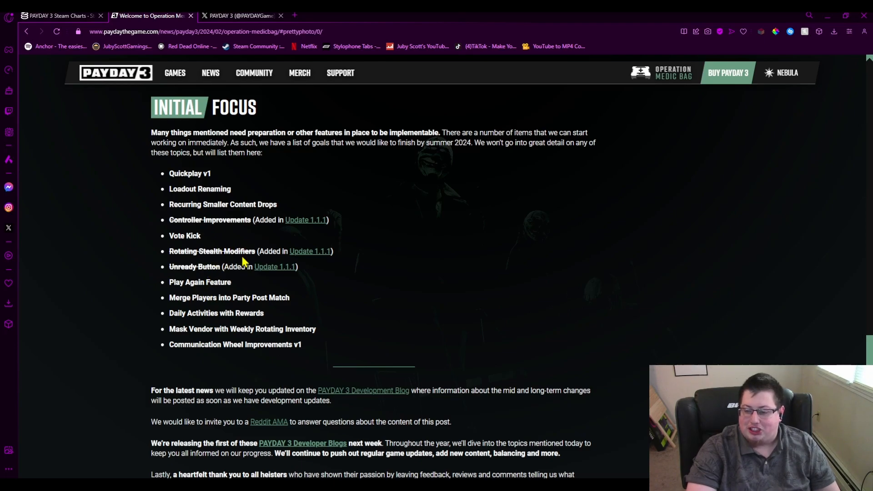
scroll(down, 3)
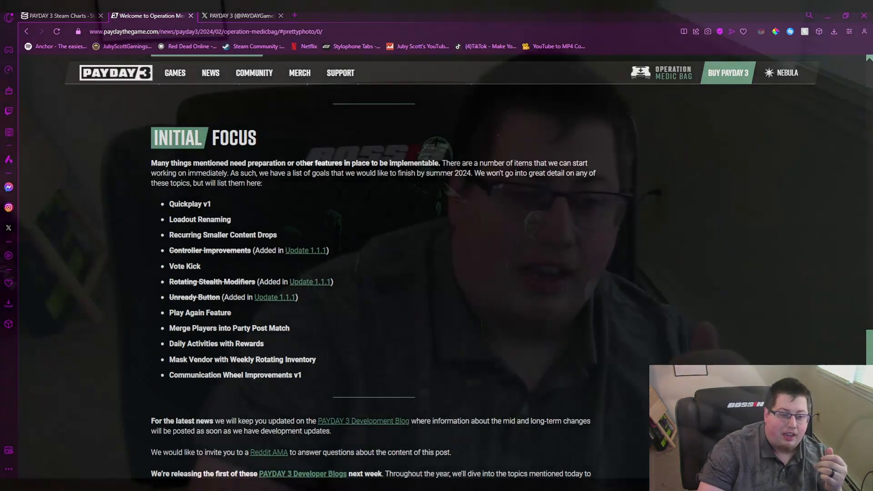
click(240, 15)
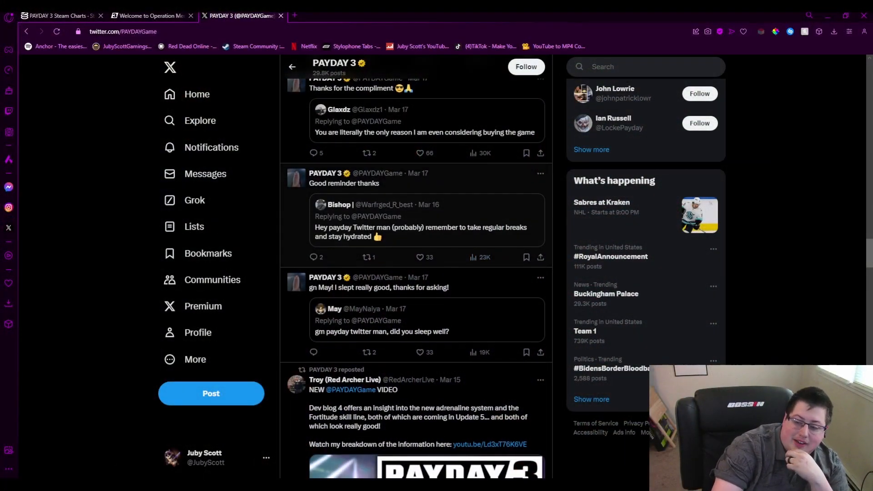
- Scroll the PAYDAY 3 X timeline to the St. Patrick's Day post and reposted quote
scroll(down, 3)
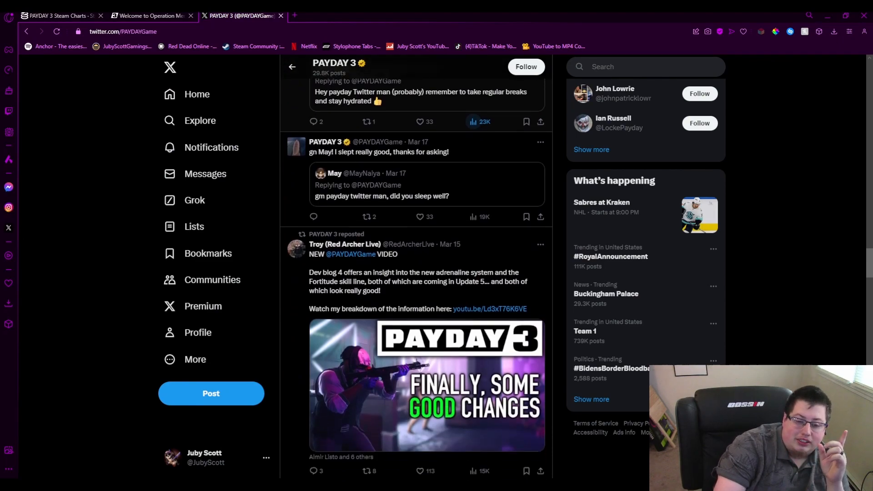
scroll(down, 3)
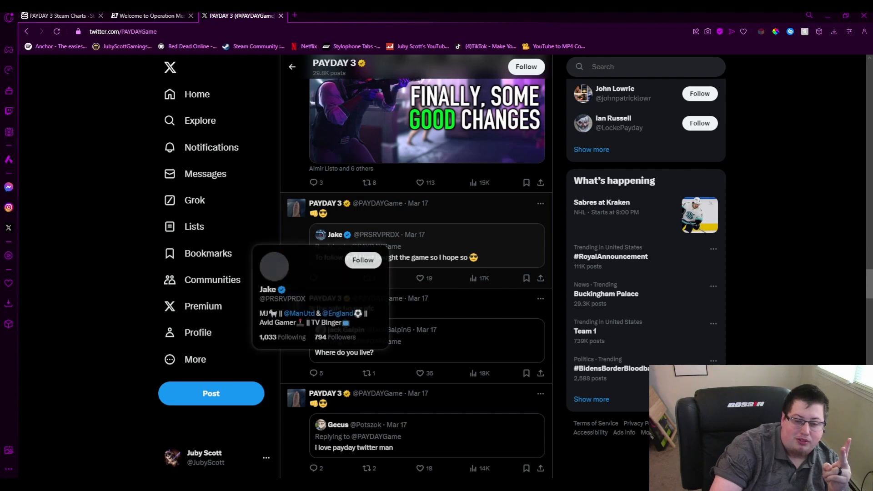
scroll(down, 3)
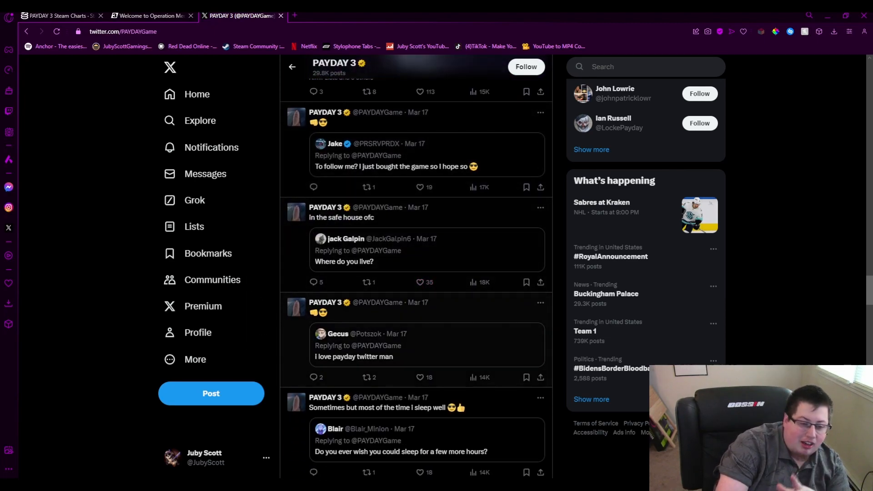
scroll(down, 3)
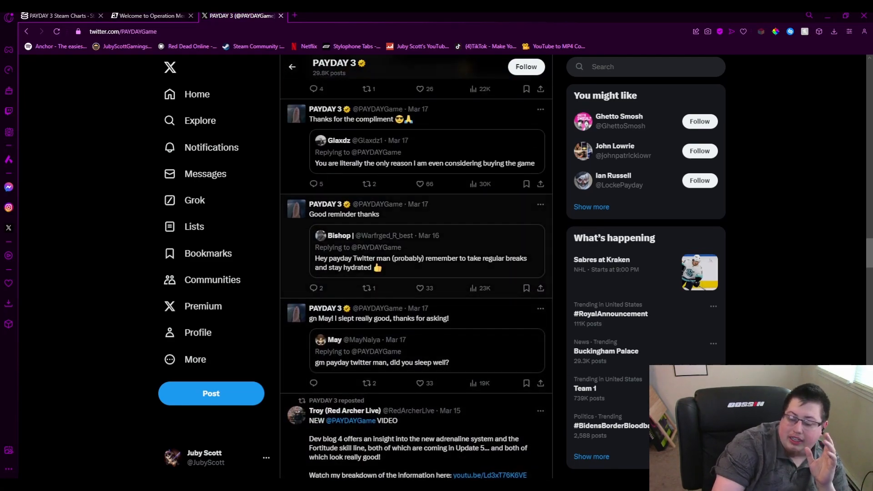
scroll(down, 3)
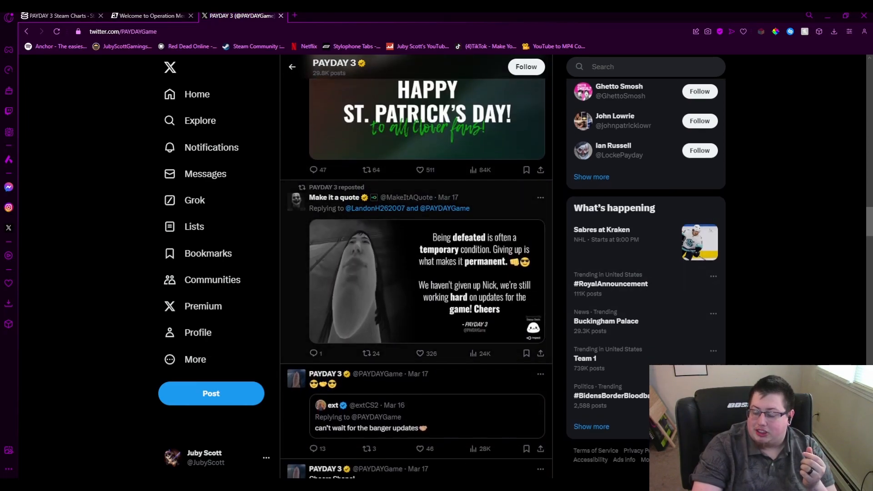
scroll(down, 3)
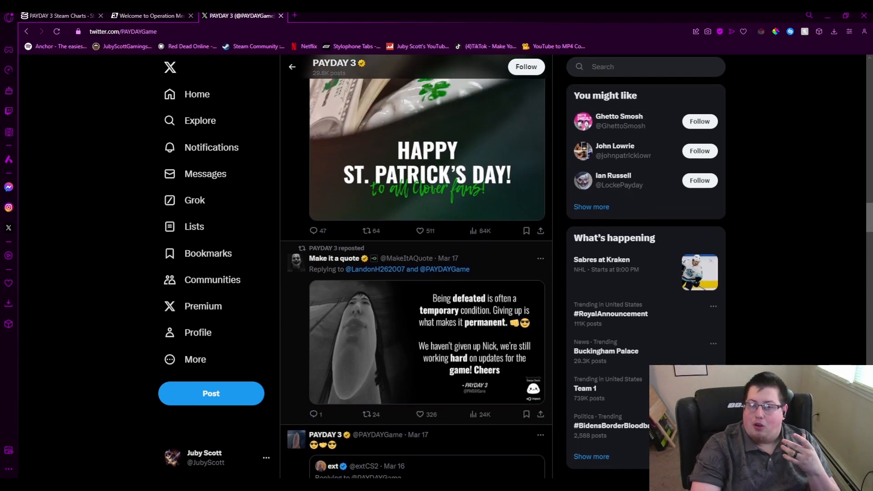
scroll(down, 3)
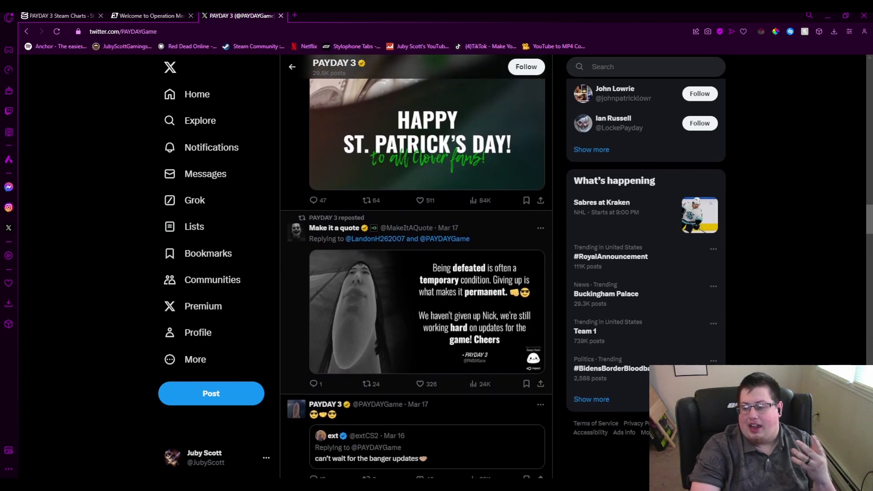
scroll(down, 3)
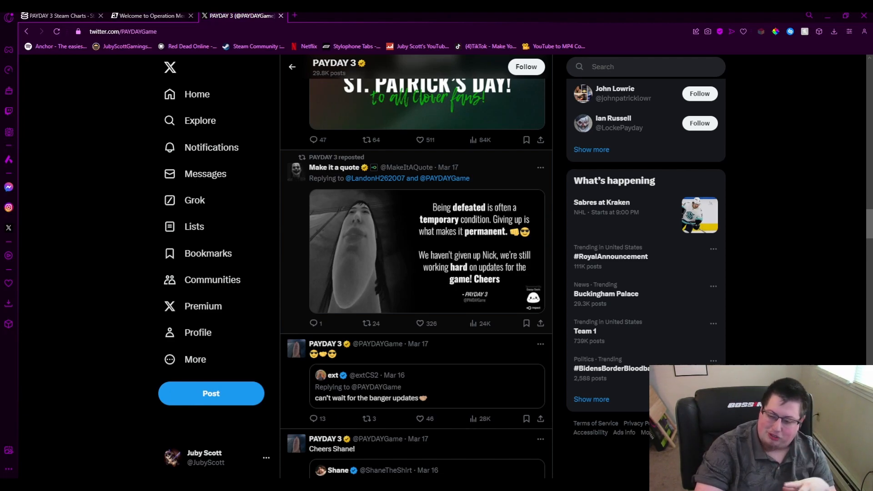
- Scroll past the March 17 posts to the account's March 16 replies to fans
scroll(down, 3)
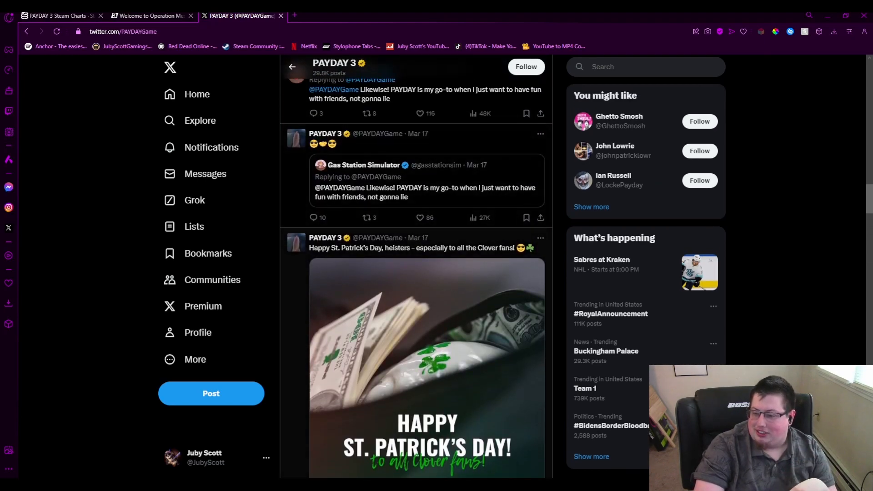
scroll(down, 3)
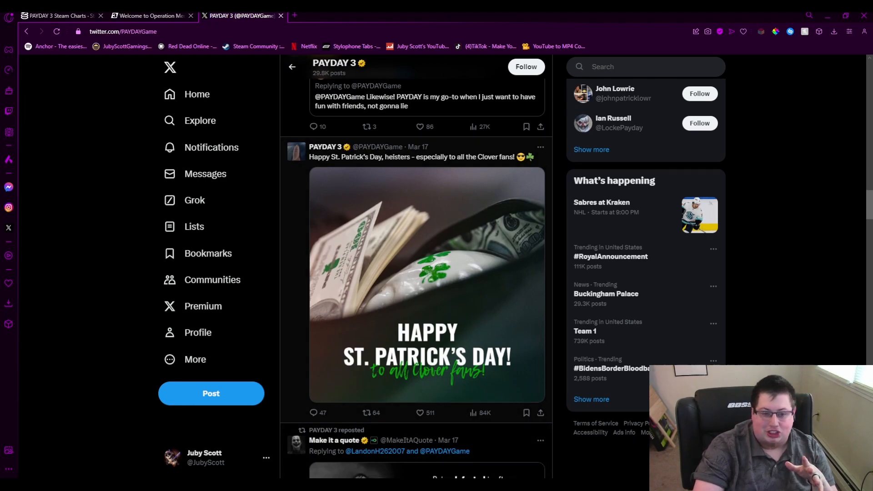
scroll(down, 3)
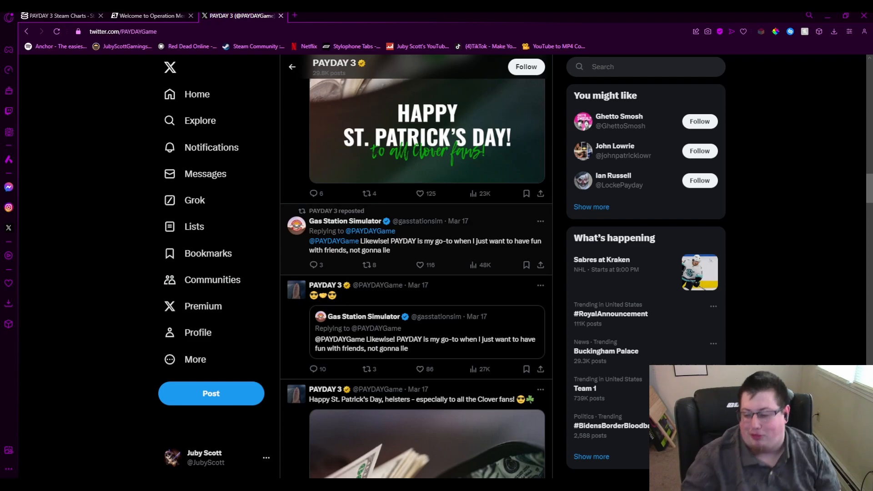
scroll(down, 3)
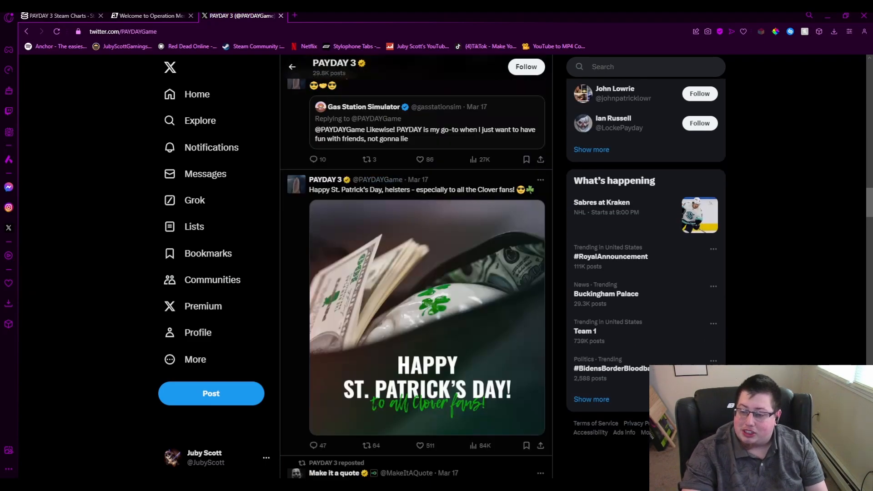
scroll(down, 3)
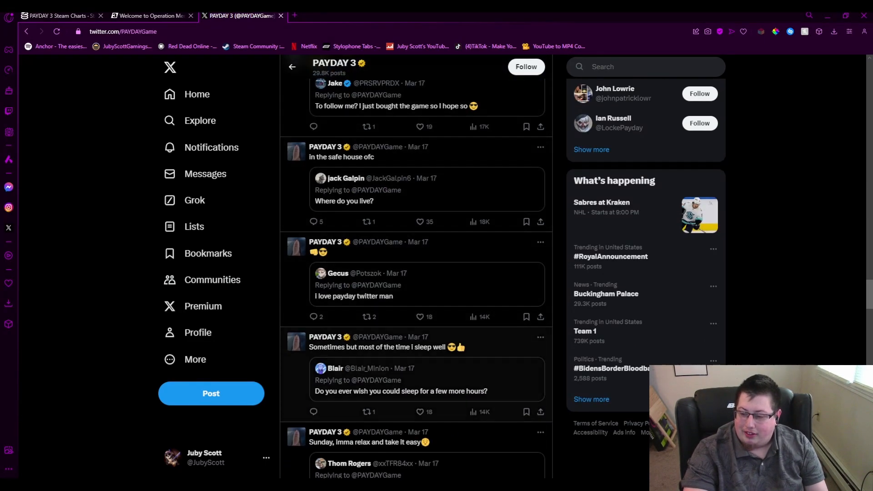
scroll(down, 3)
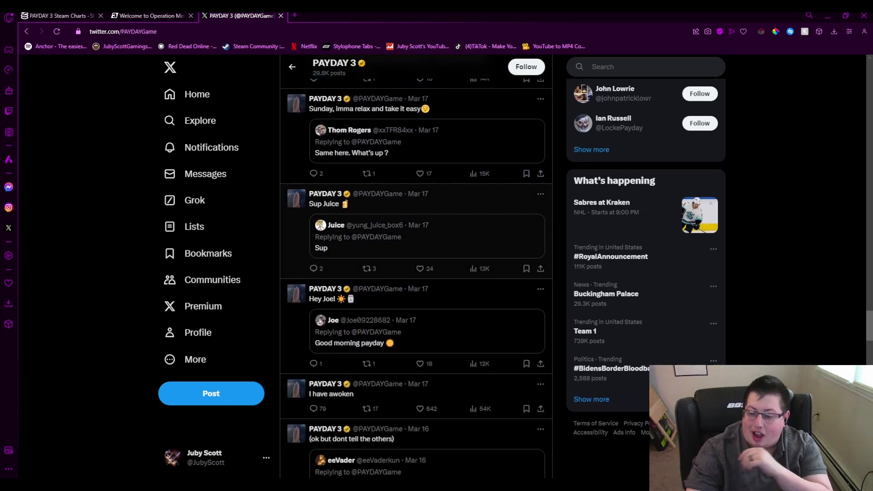
scroll(down, 3)
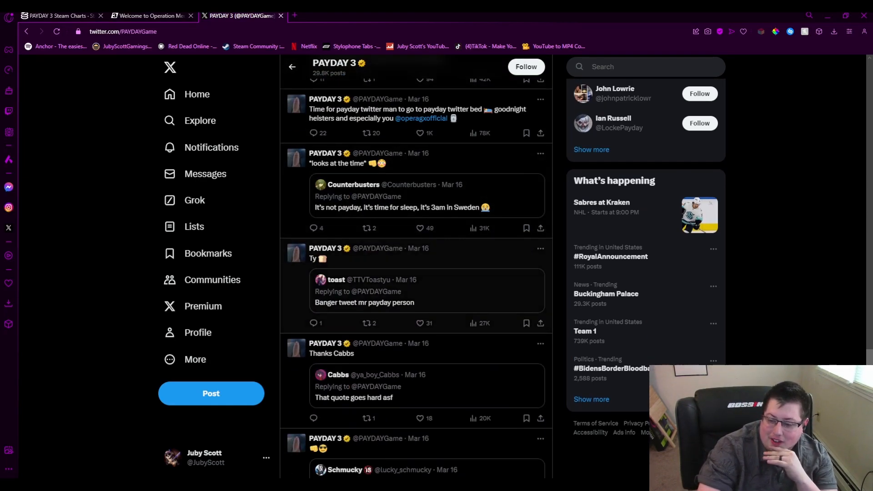
- Scroll further through the timeline, then back up to the newest posts near Who to follow
scroll(down, 3)
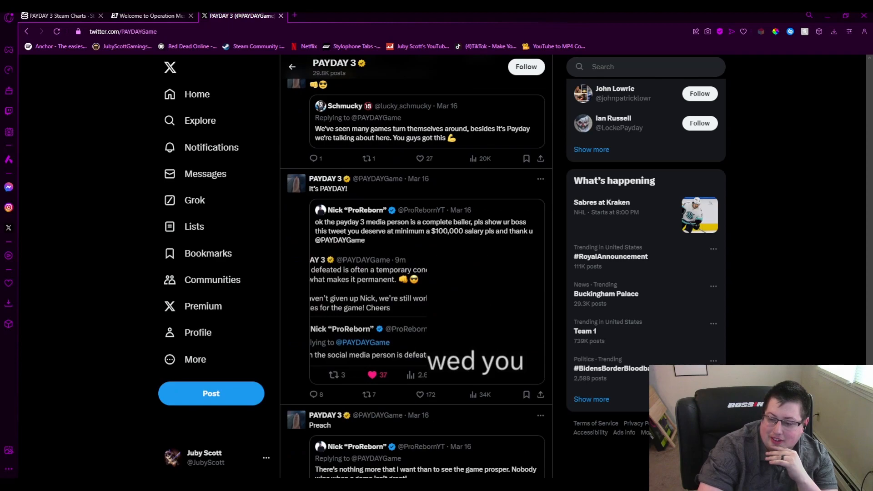
scroll(down, 3)
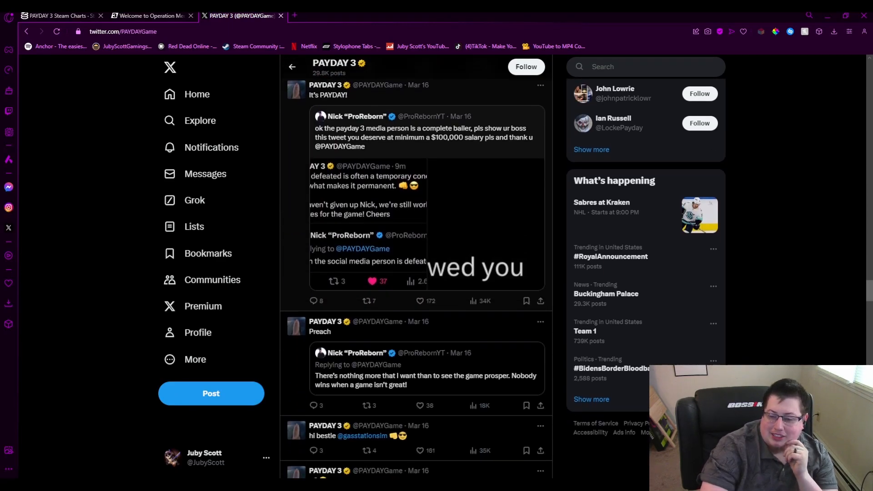
scroll(down, 3)
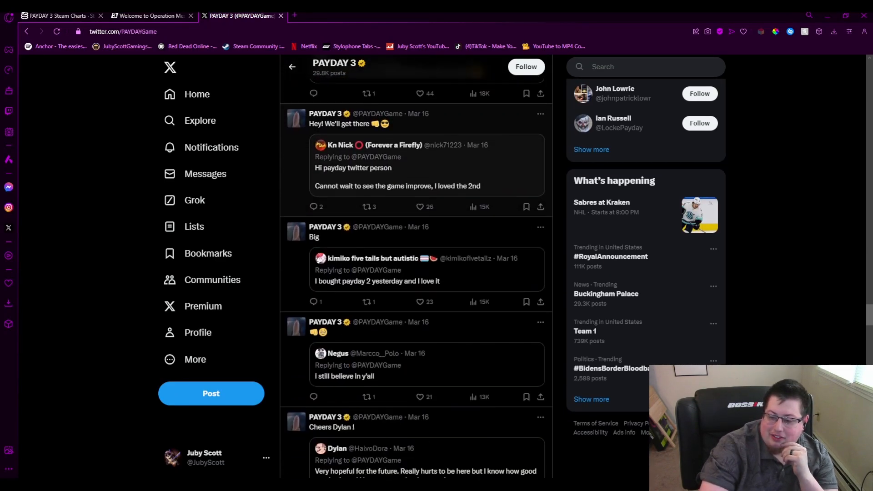
scroll(down, 3)
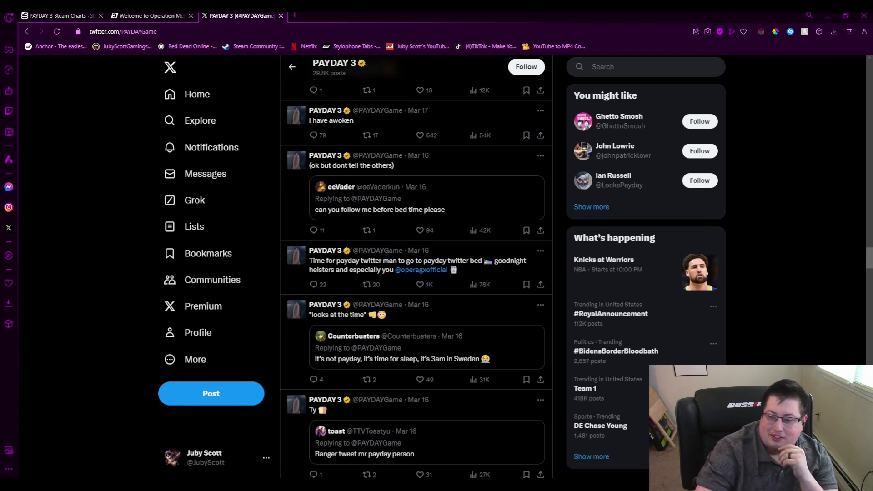
scroll(down, 3)
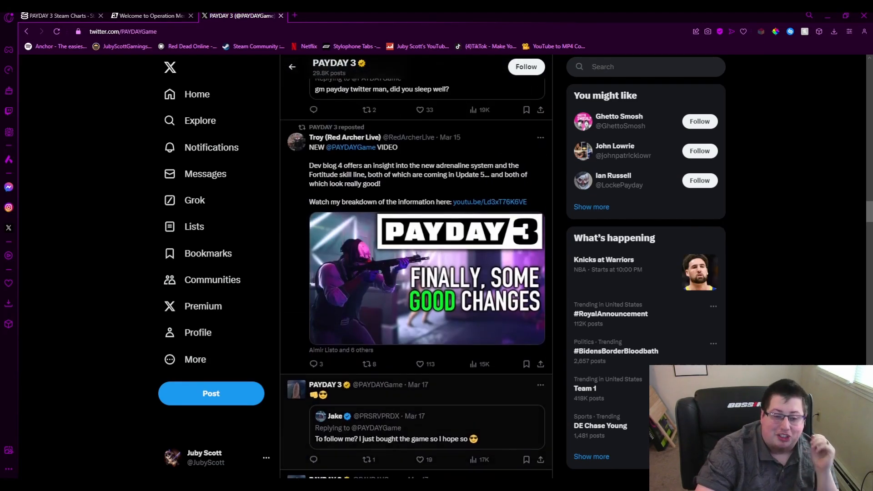
scroll(down, 3)
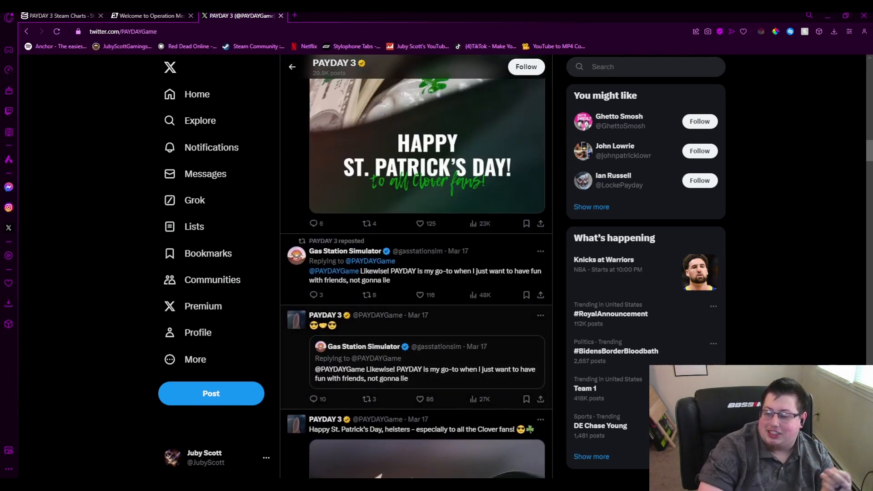
scroll(down, 3)
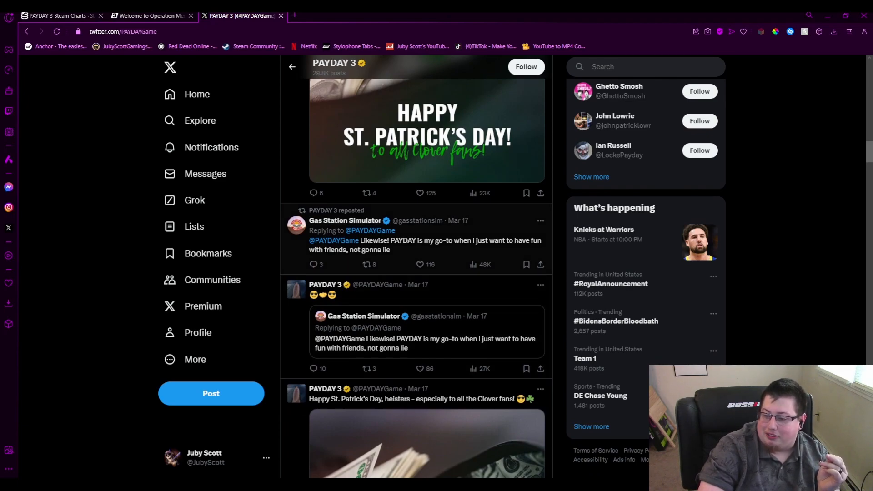
scroll(down, 3)
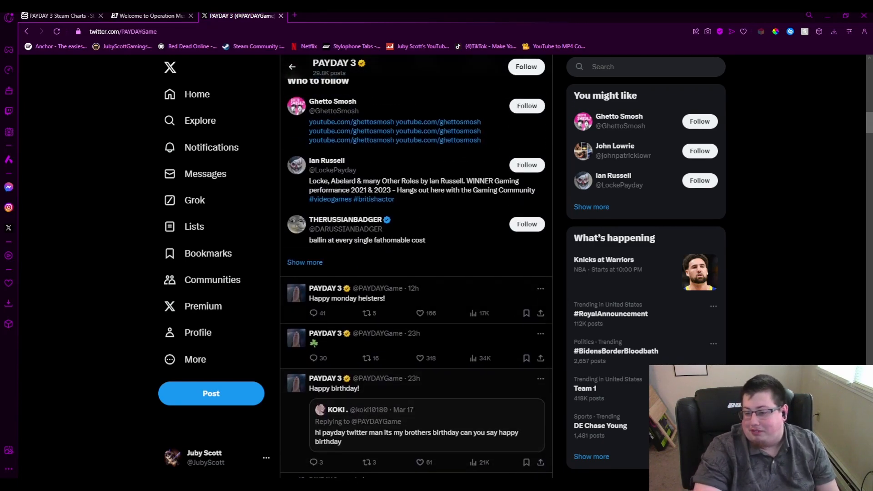
scroll(down, 3)
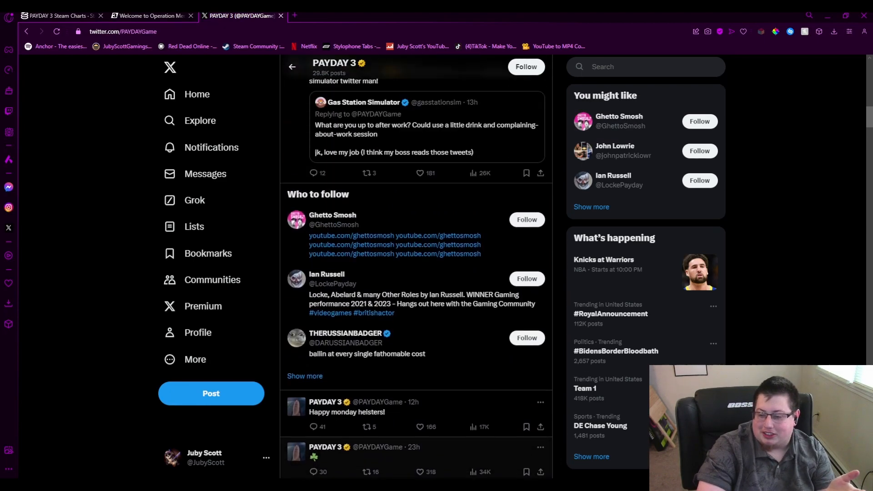
scroll(up, 3)
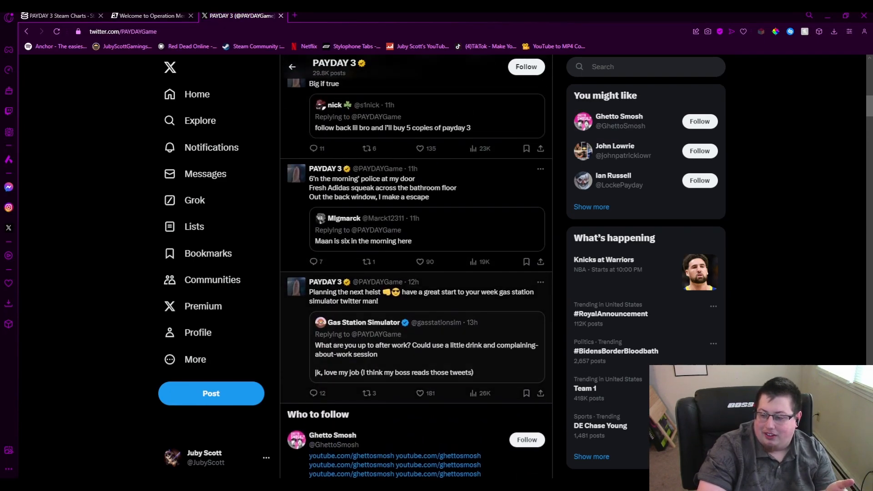